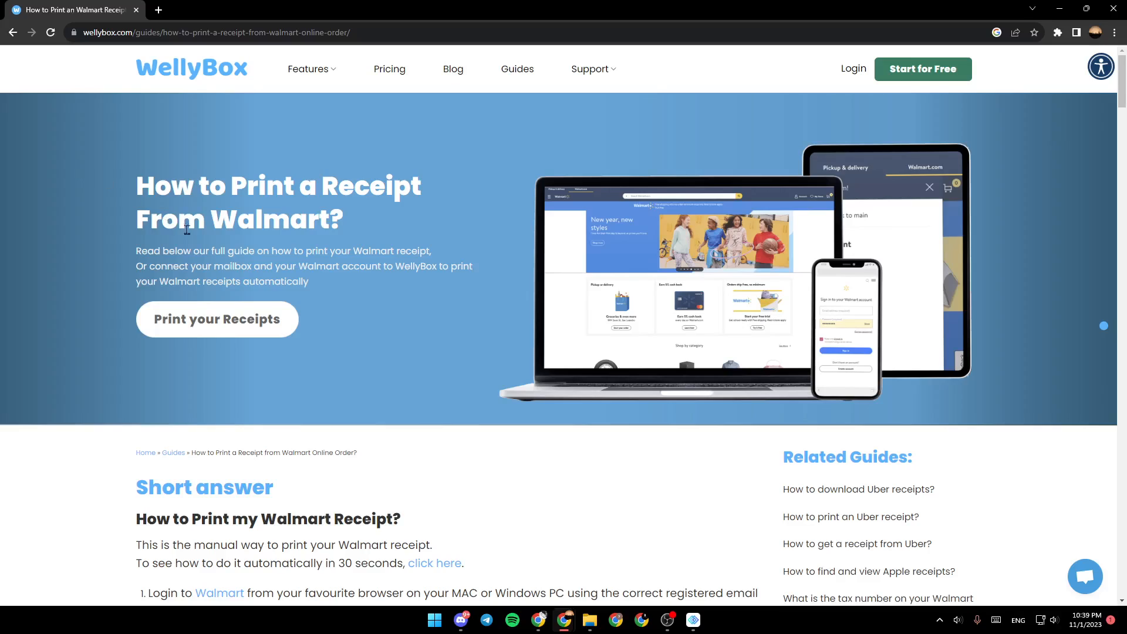
mouse_move(241, 264)
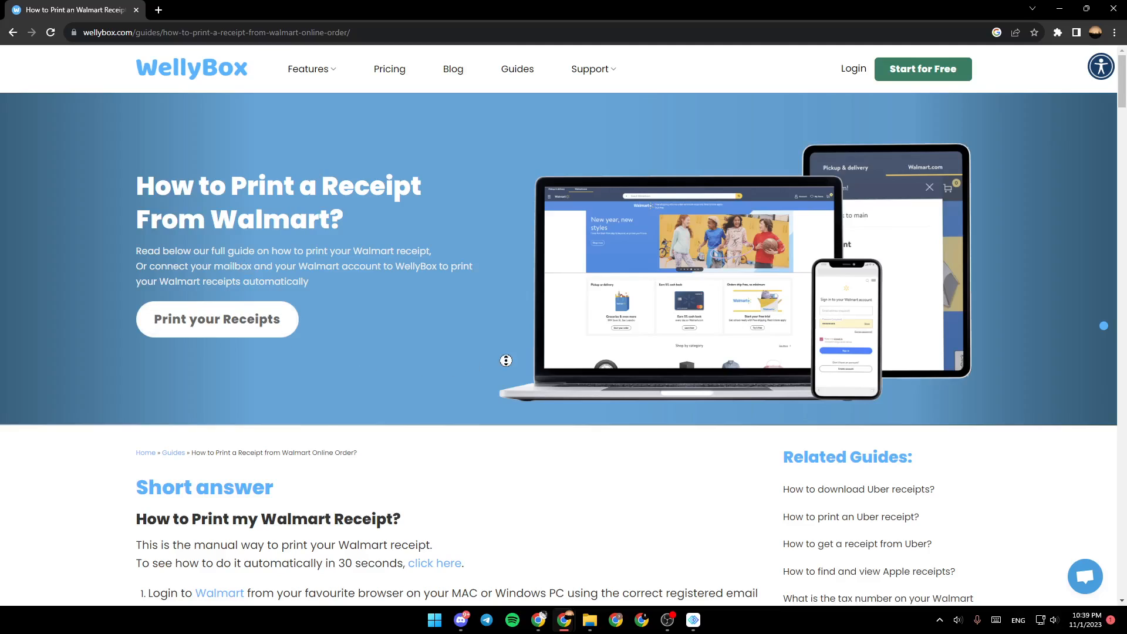
scroll("down", 3)
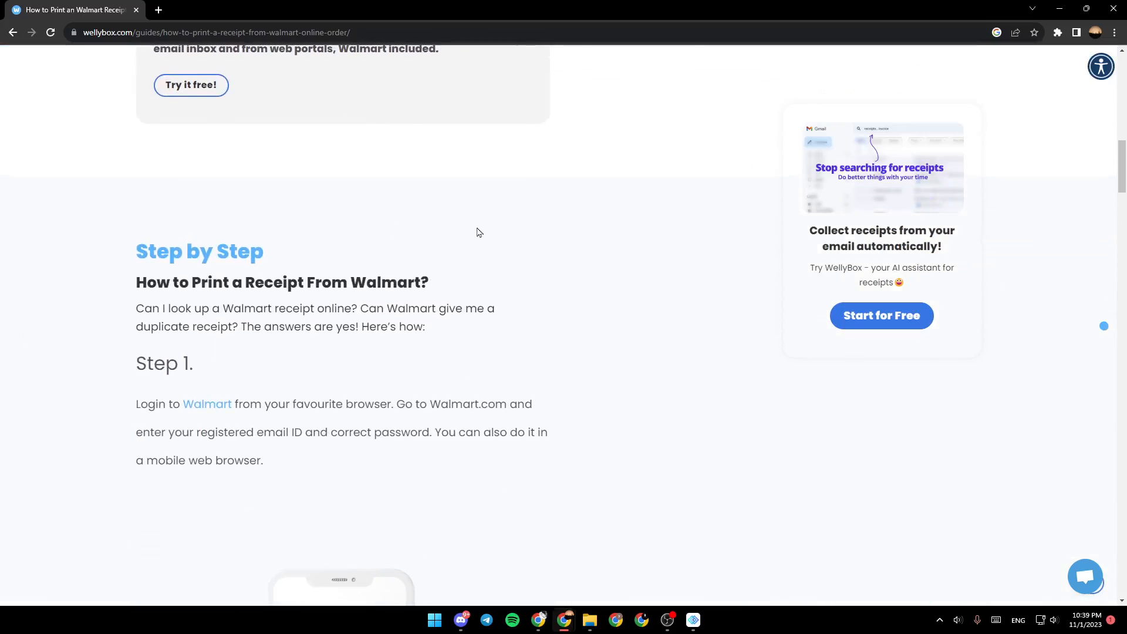
mouse_move(136, 352)
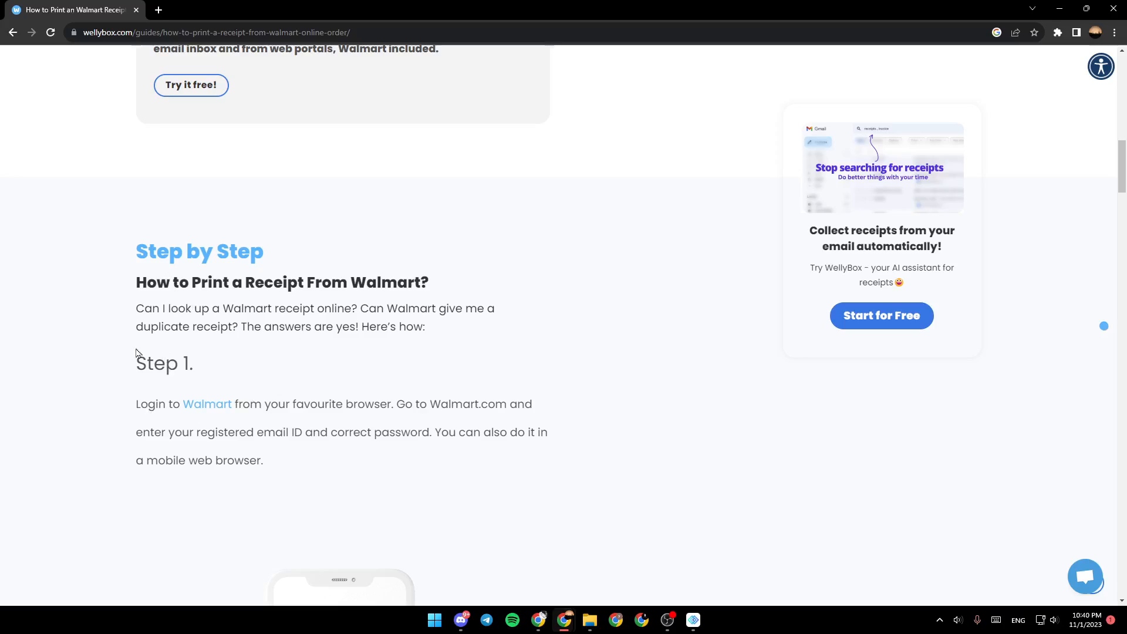
scroll("down", 3)
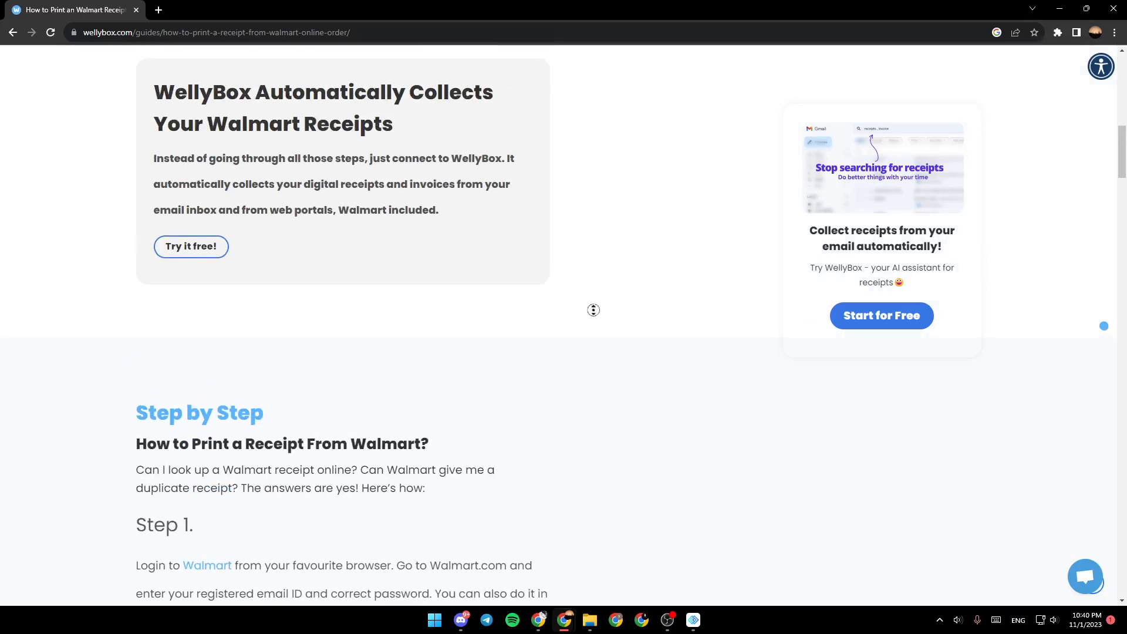
scroll("down", 3)
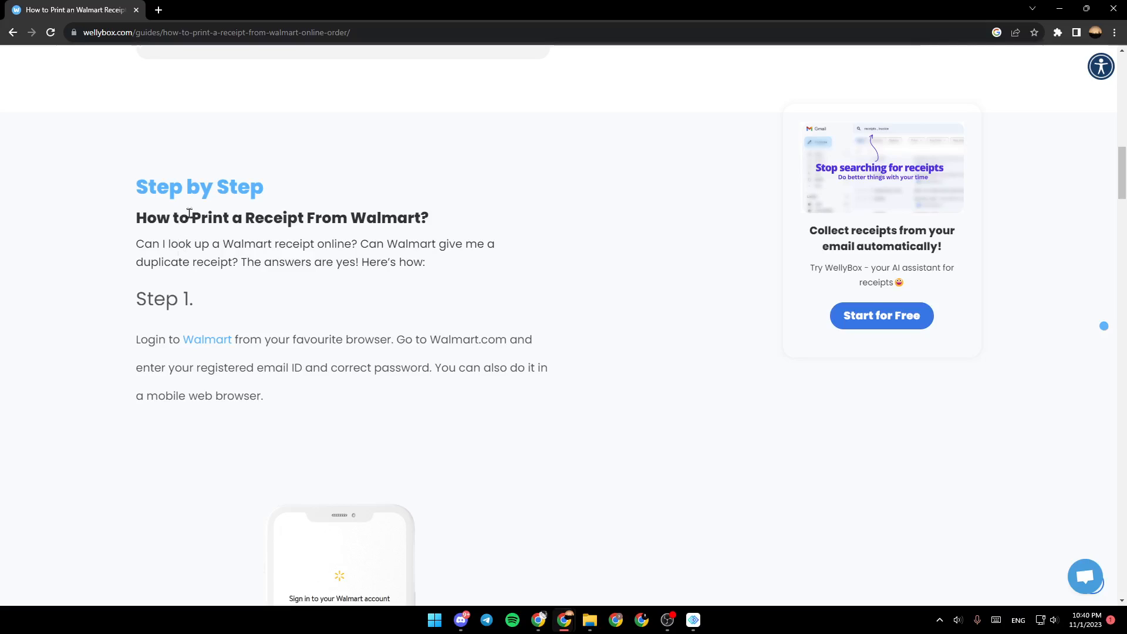
mouse_move(148, 257)
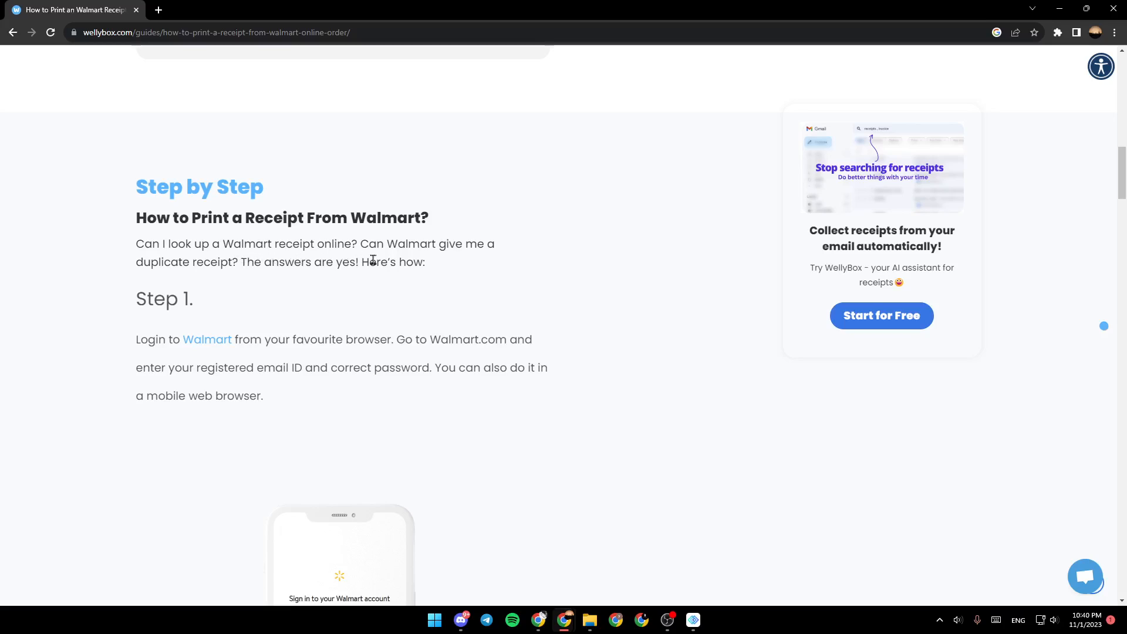
mouse_move(144, 262)
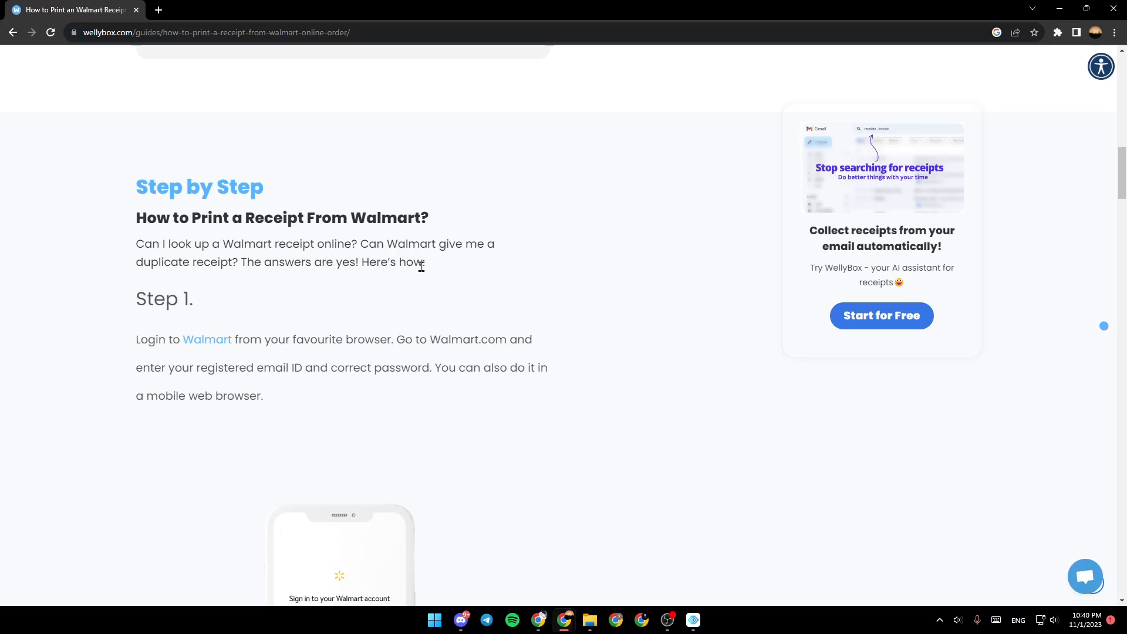
mouse_move(176, 297)
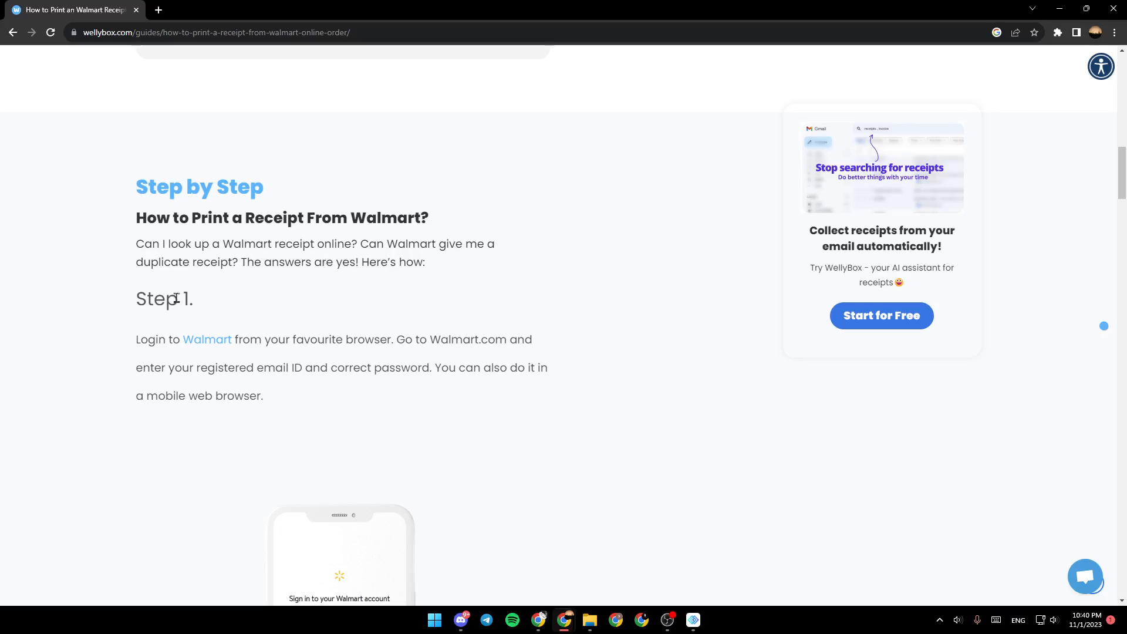
scroll("down", 3)
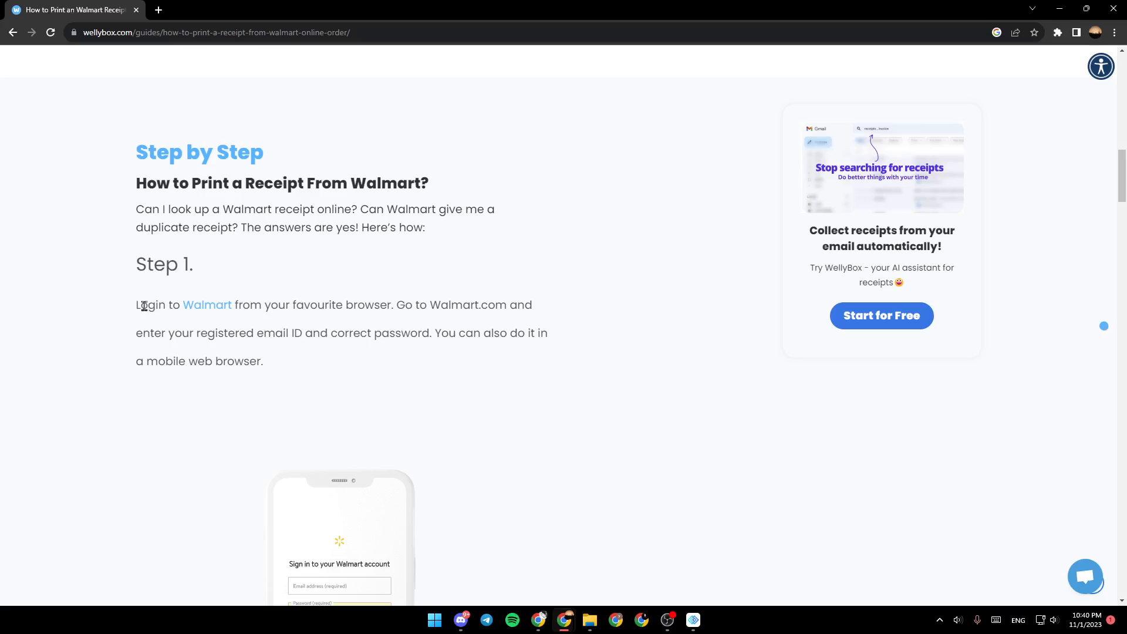
mouse_move(294, 324)
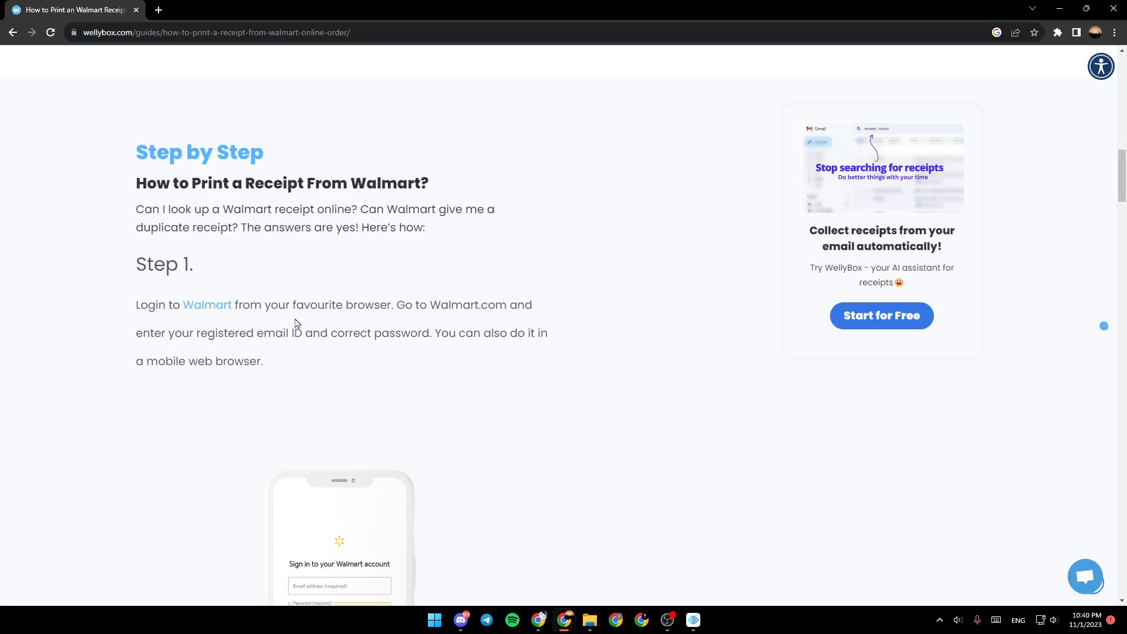
mouse_move(410, 312)
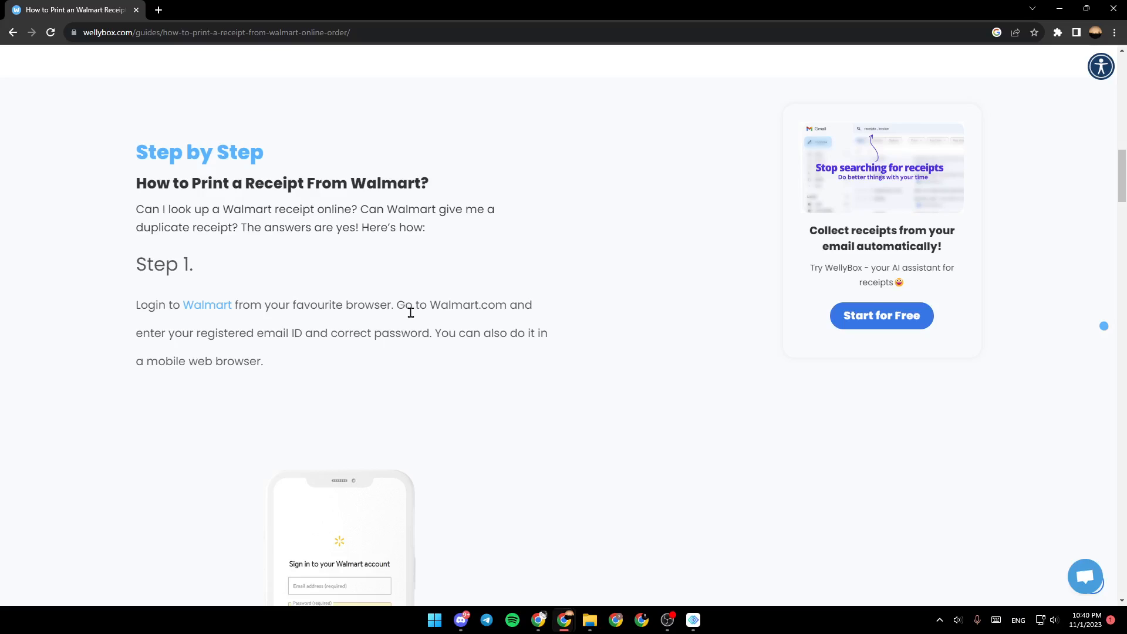
mouse_move(472, 333)
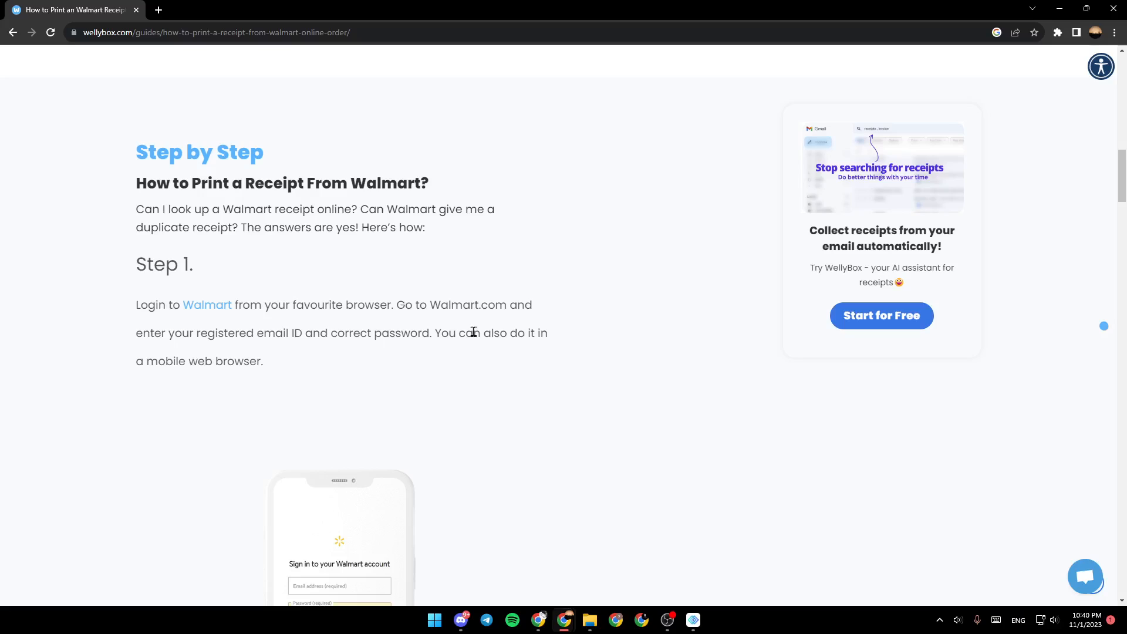
mouse_move(568, 352)
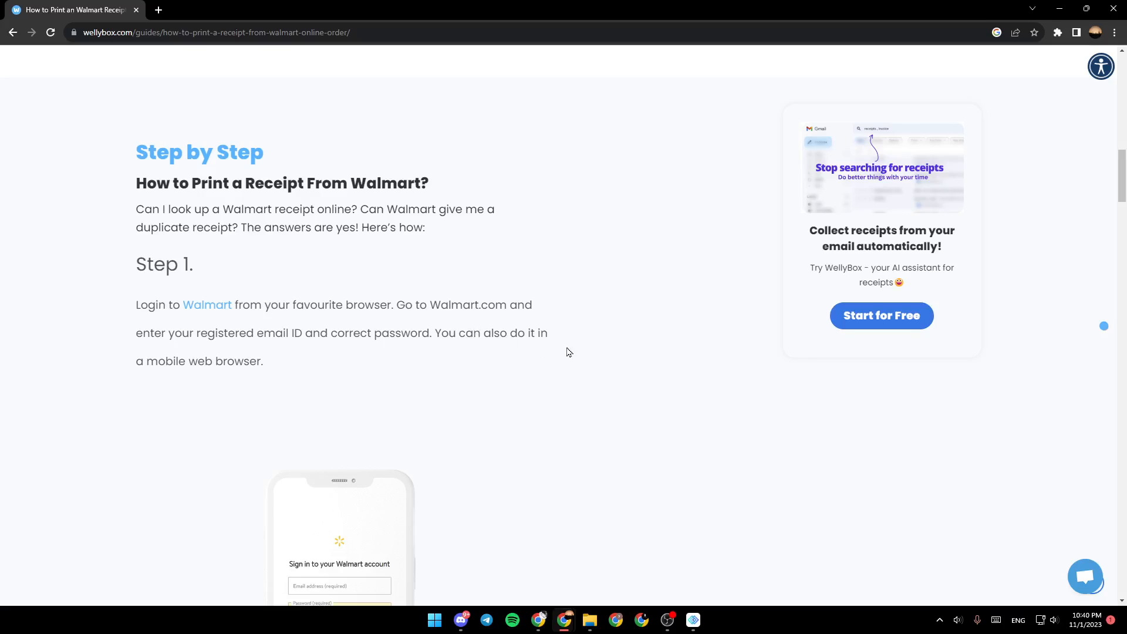
mouse_move(138, 395)
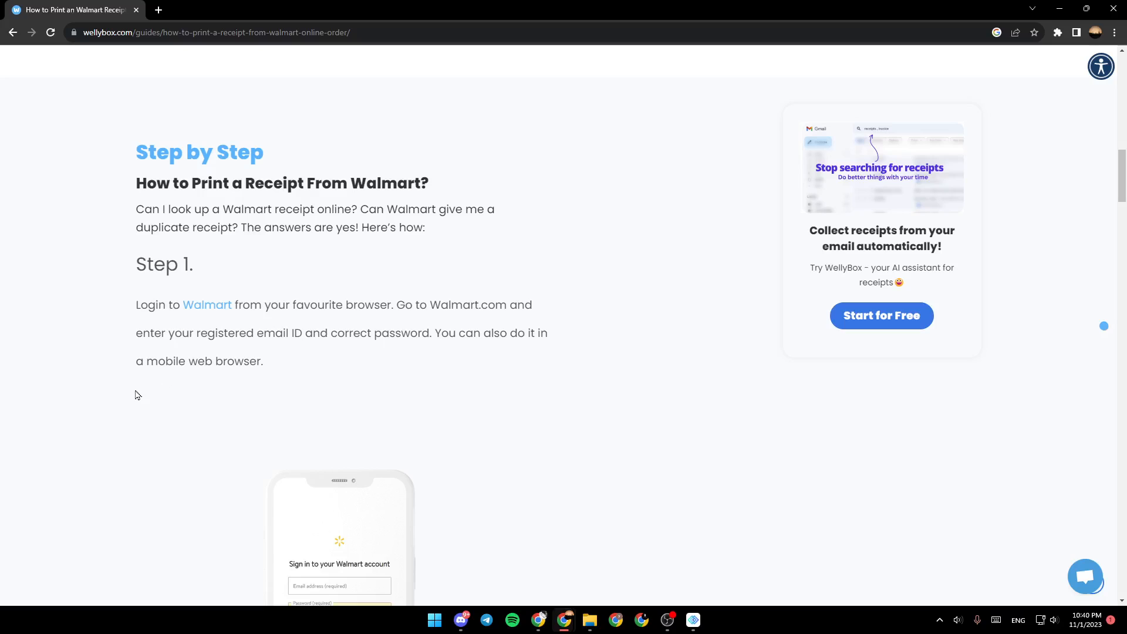
scroll("down", 3)
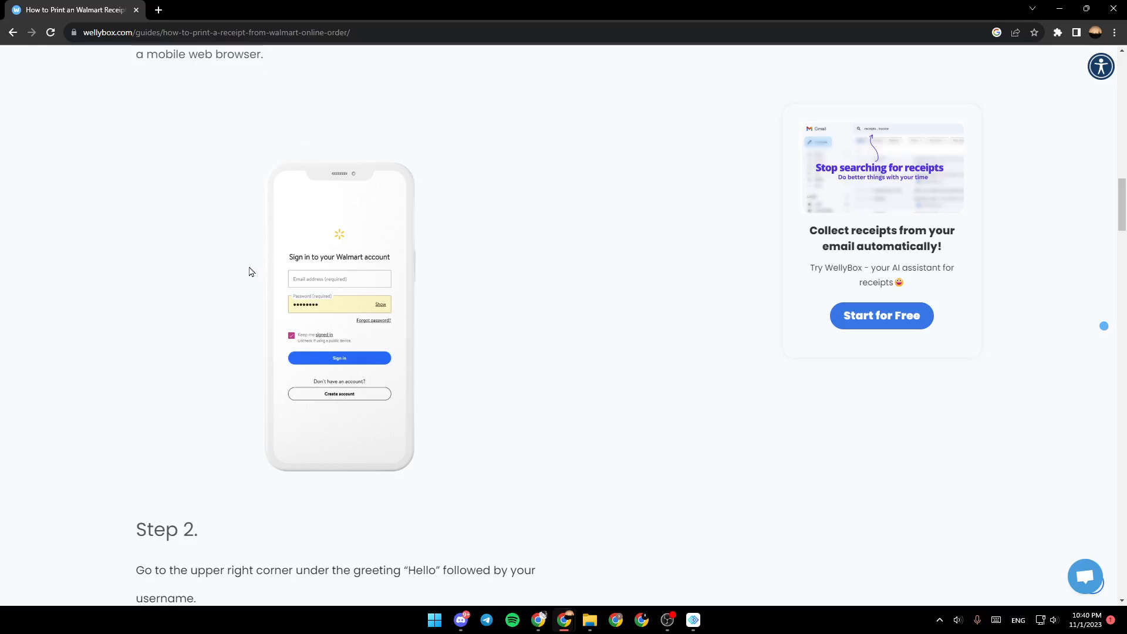
mouse_move(715, 183)
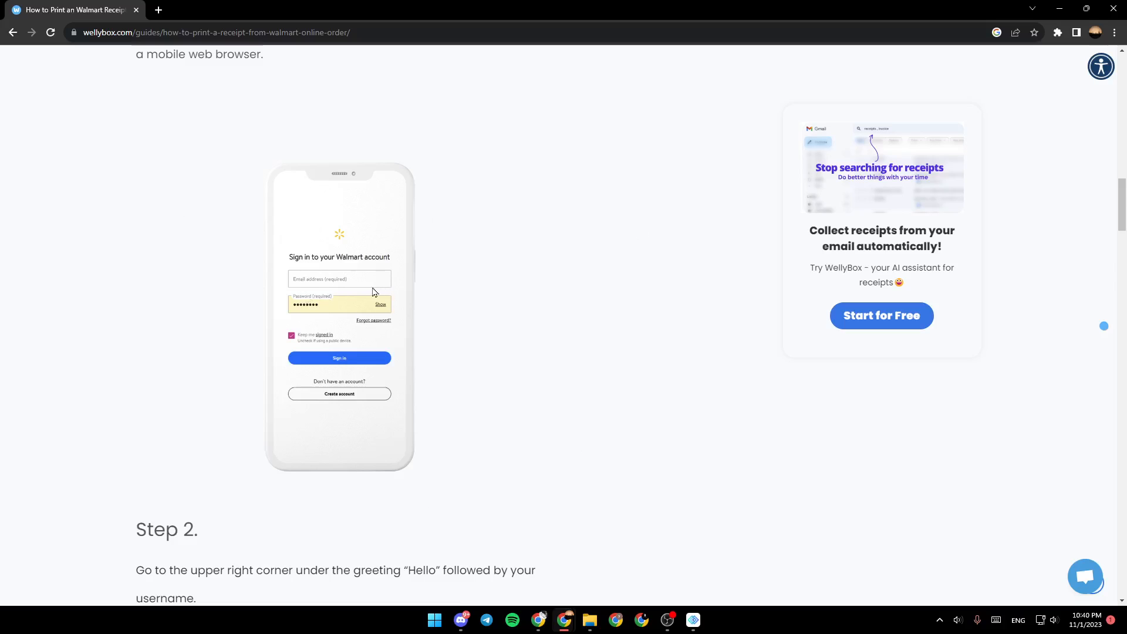
scroll("down", 3)
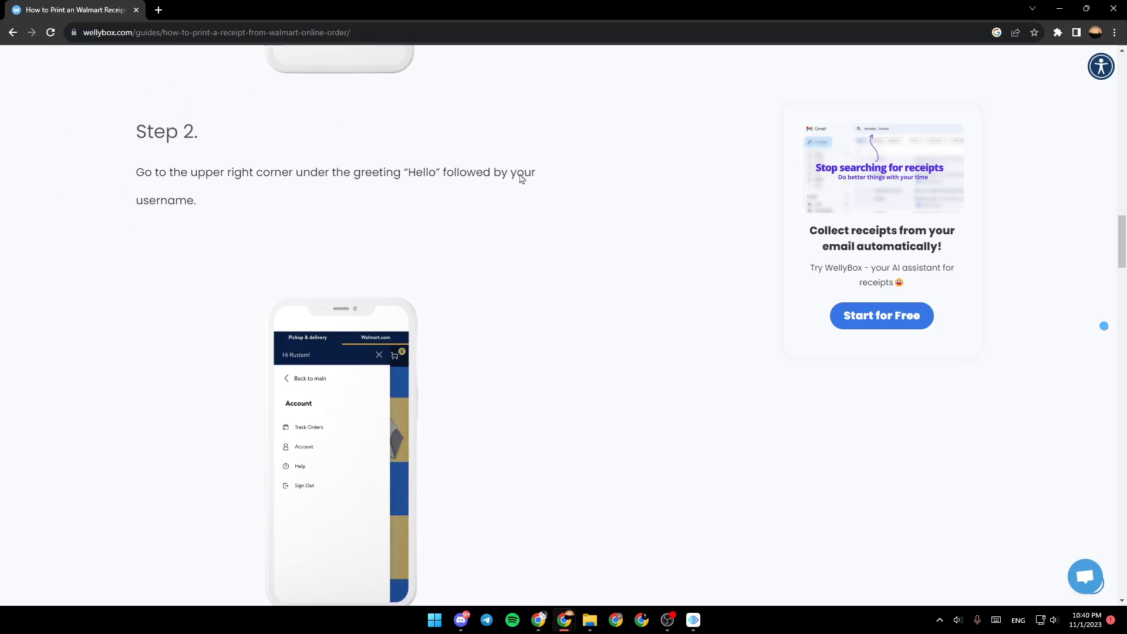
mouse_move(257, 167)
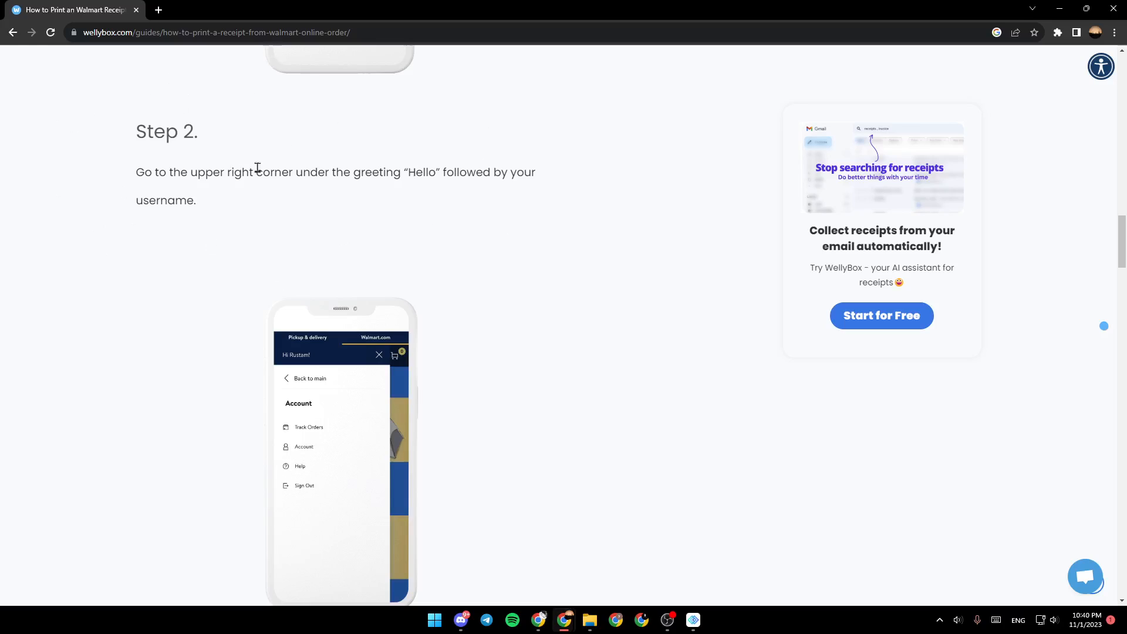
mouse_move(310, 176)
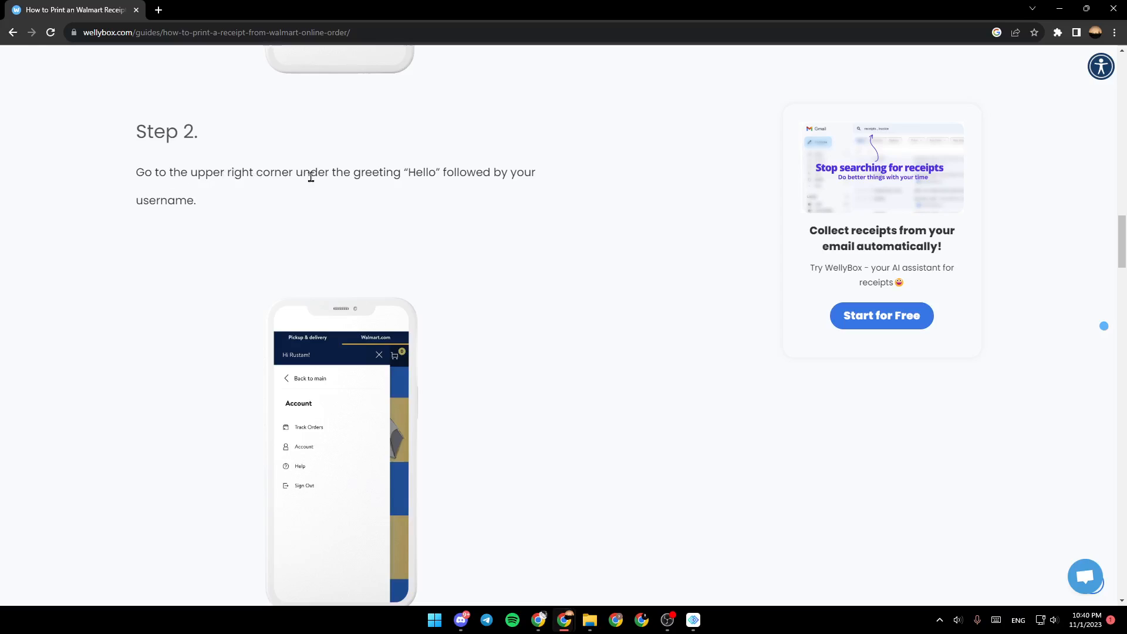
mouse_move(429, 171)
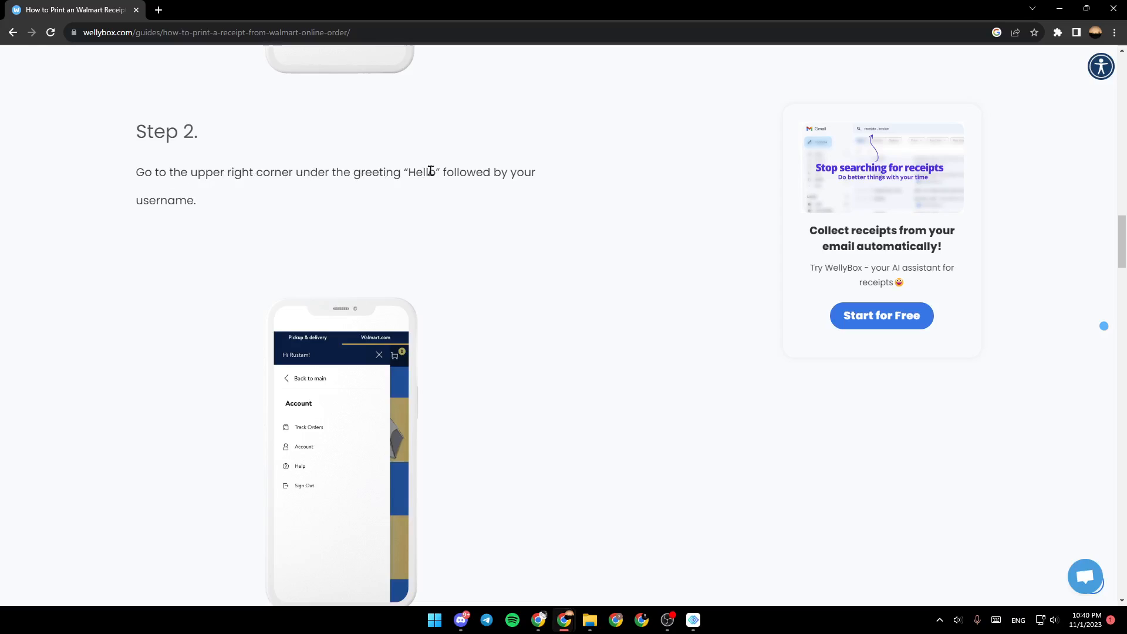
scroll("down", 3)
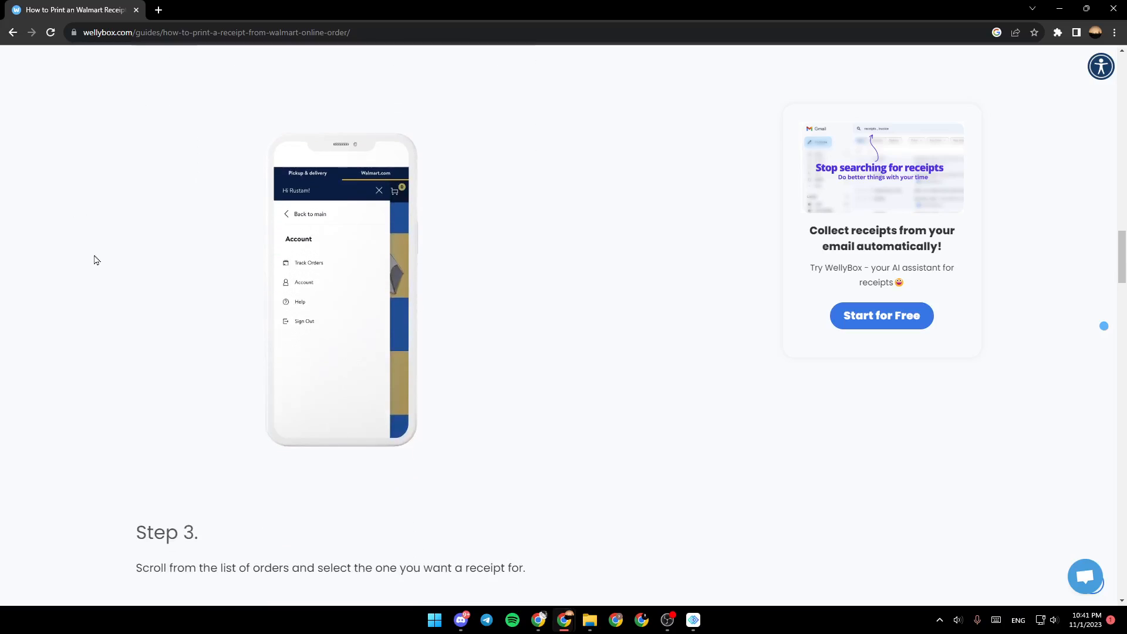
mouse_move(257, 271)
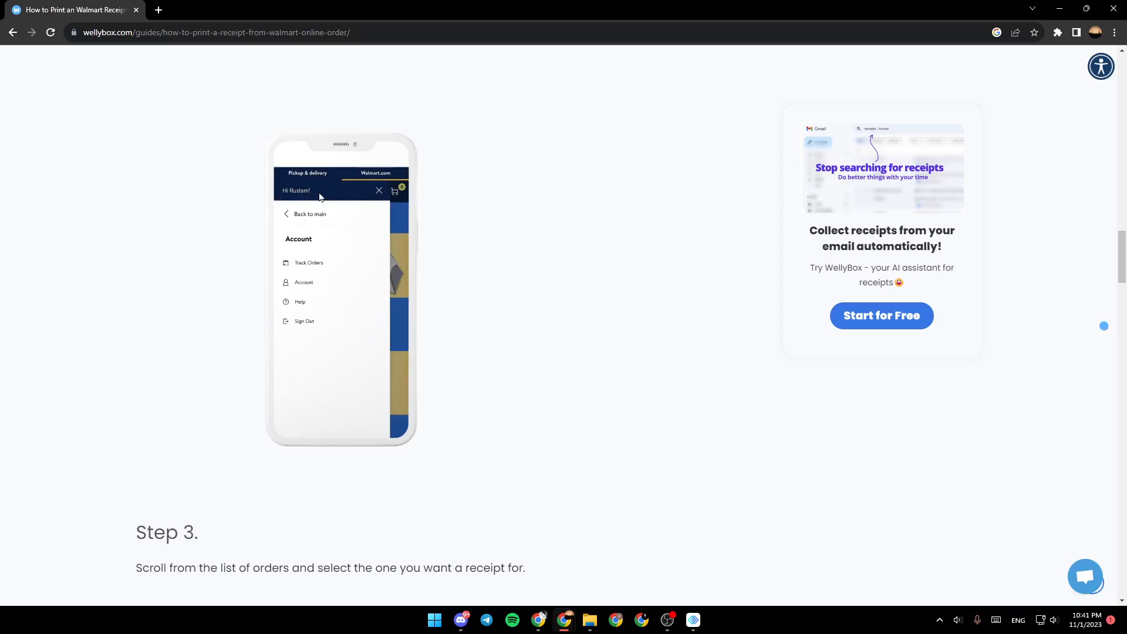
mouse_move(332, 194)
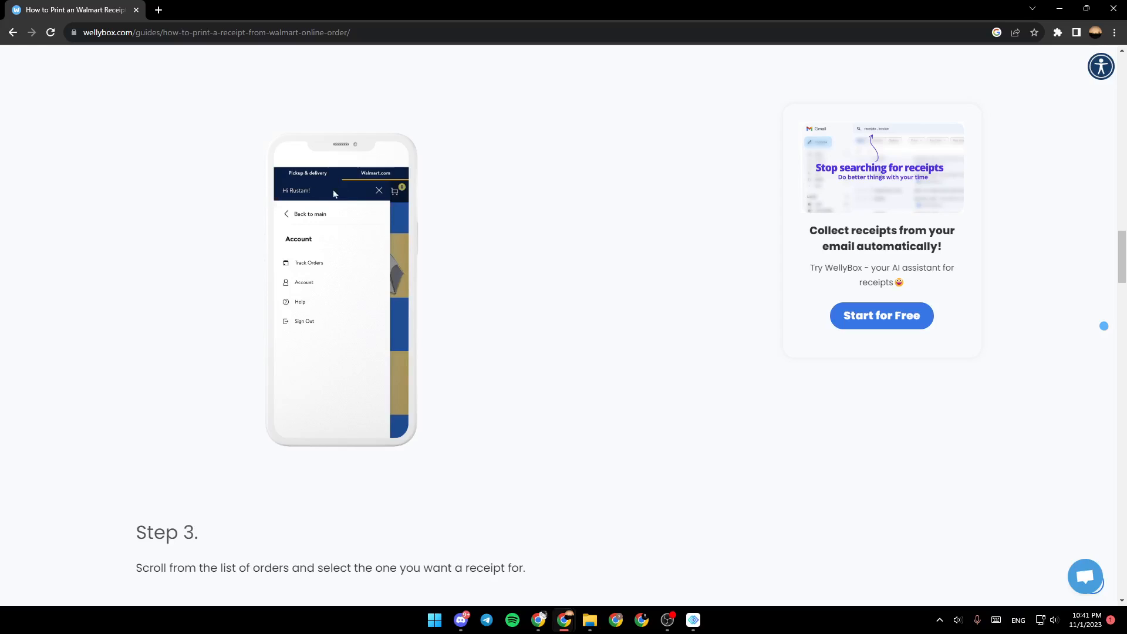
mouse_move(263, 197)
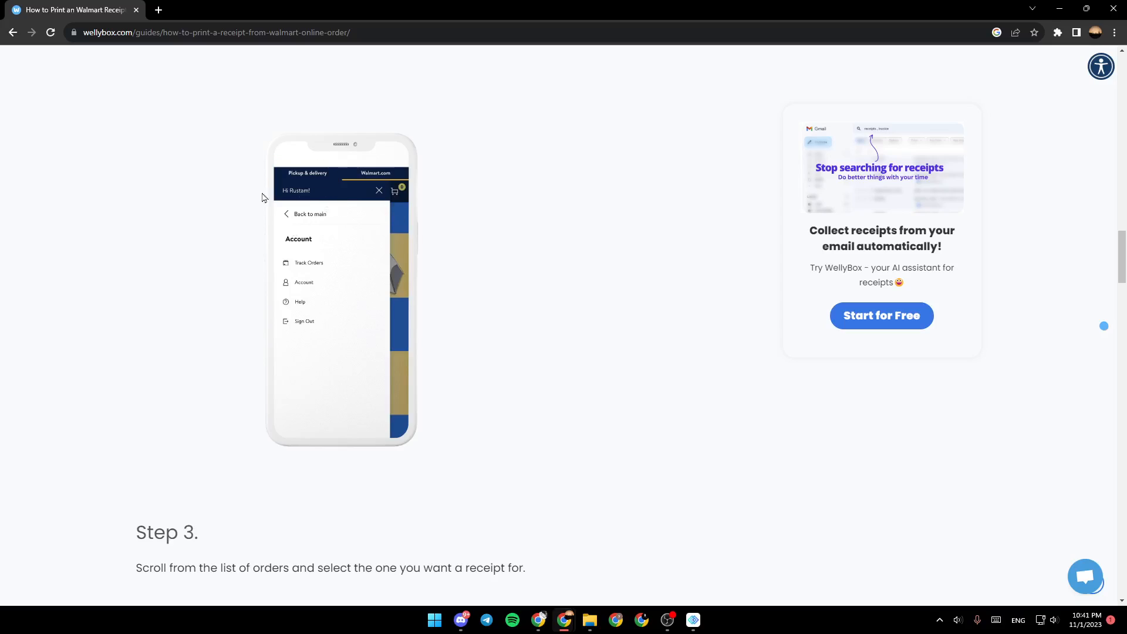
scroll("up", 3)
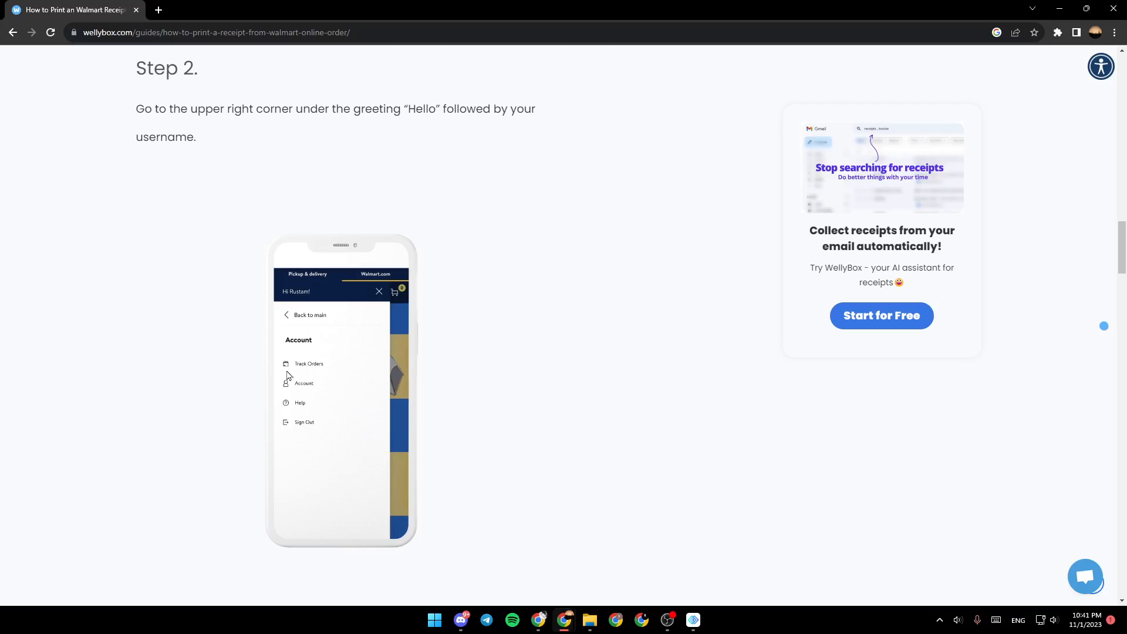
scroll("down", 3)
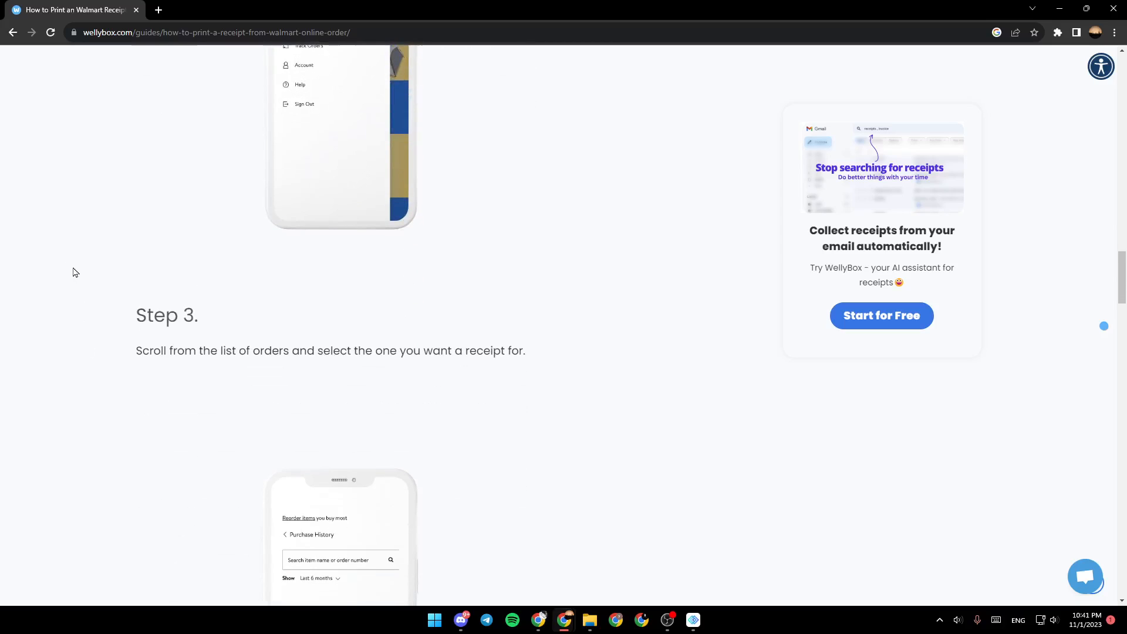
scroll("down", 3)
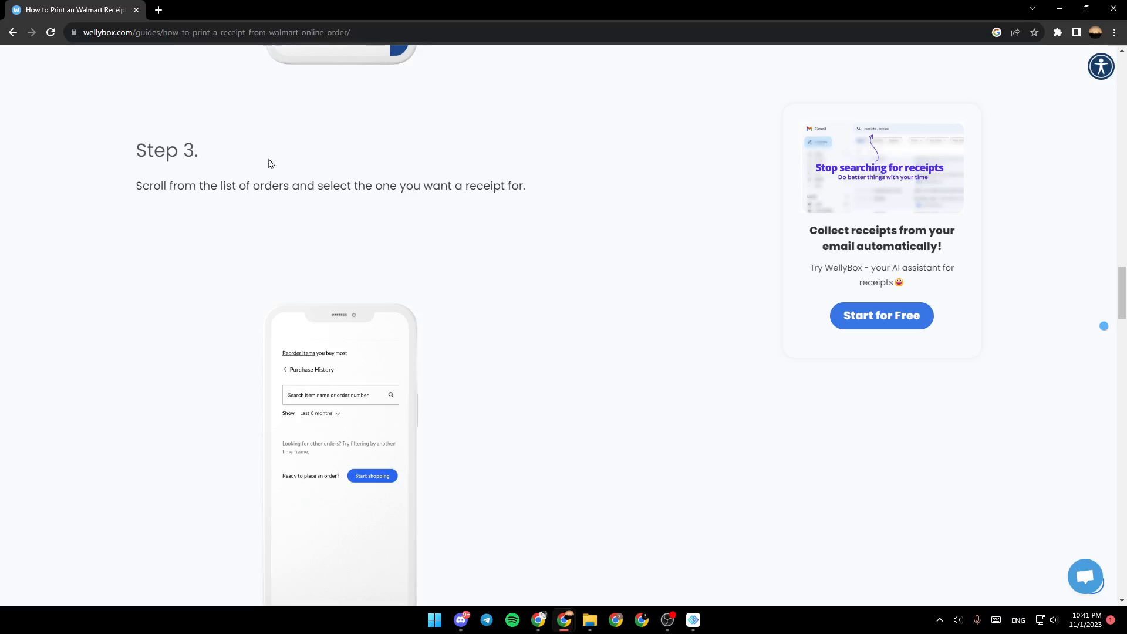
mouse_move(263, 193)
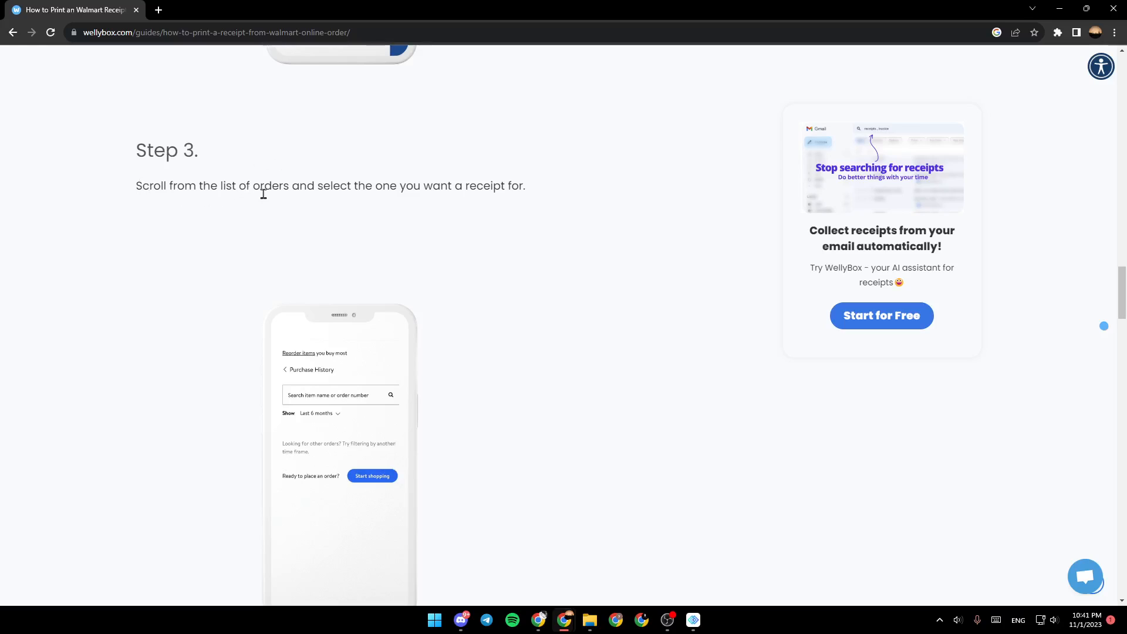
mouse_move(520, 192)
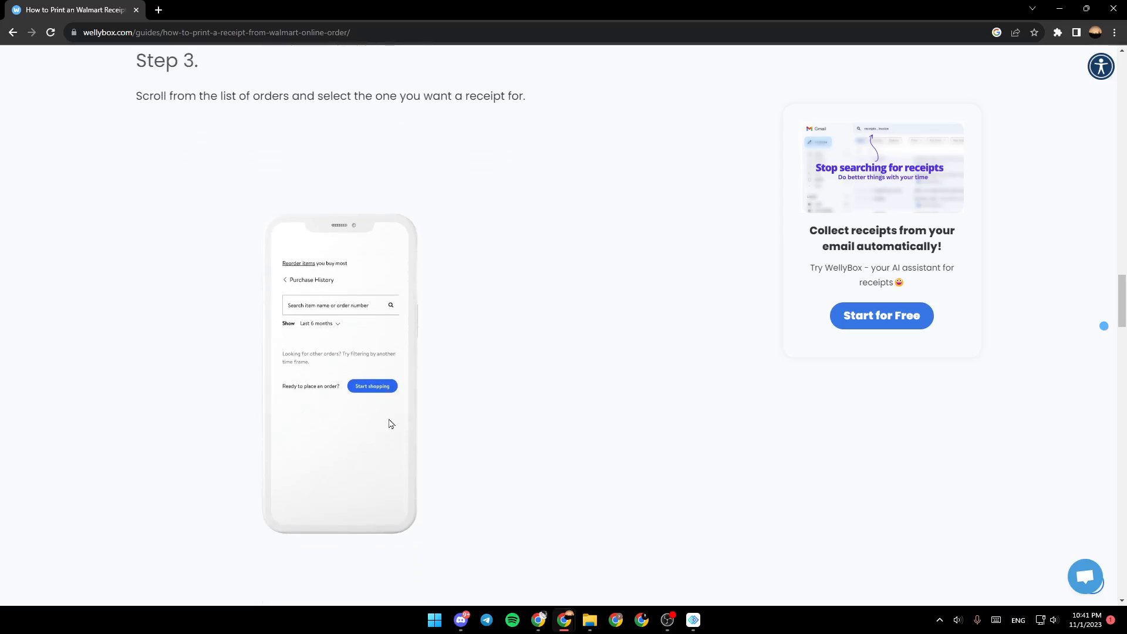
mouse_move(271, 428)
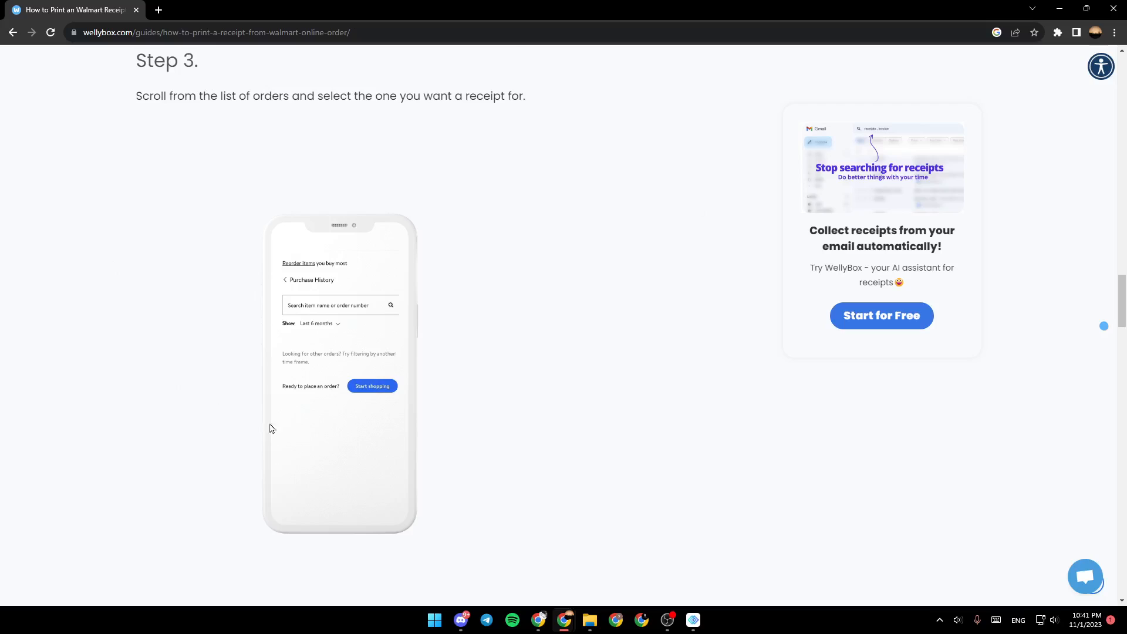
mouse_move(481, 270)
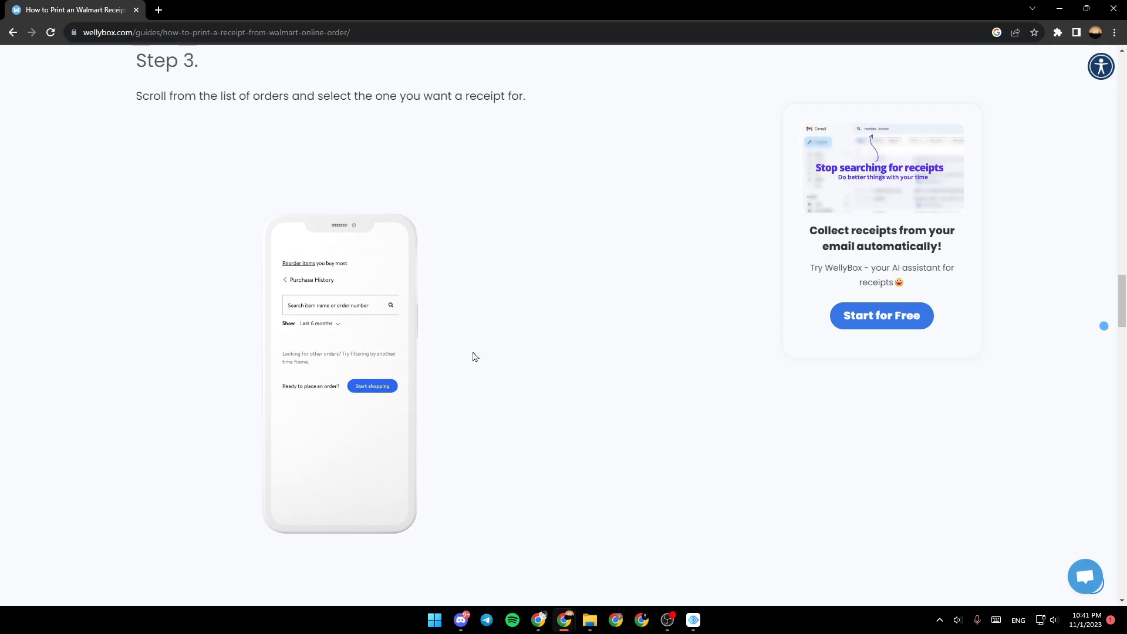
mouse_move(291, 242)
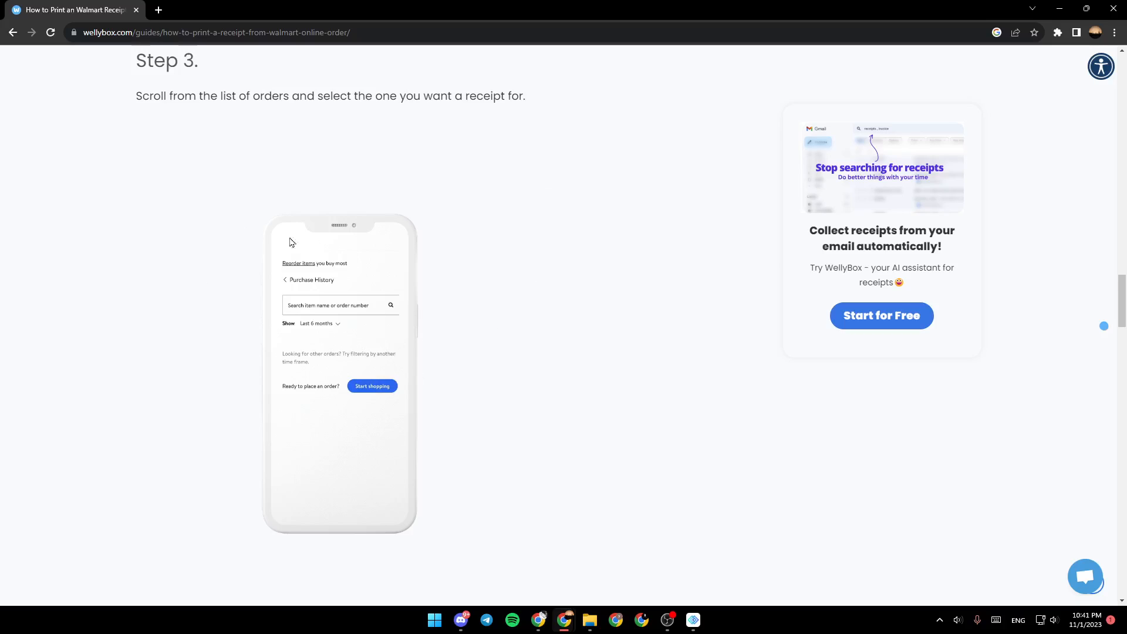
scroll("down", 3)
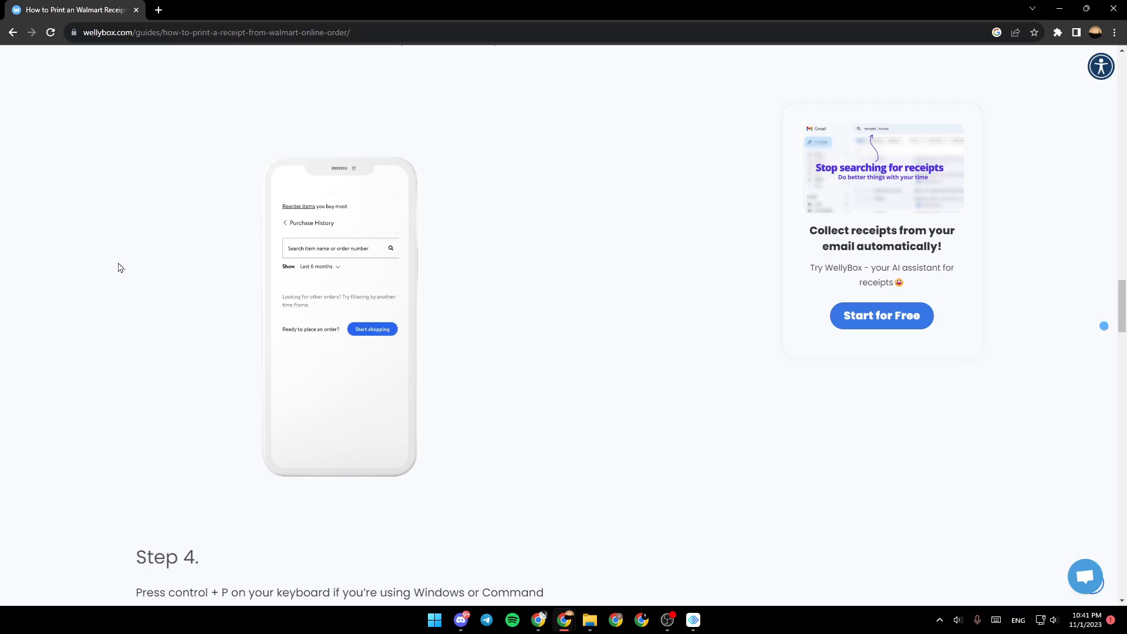
mouse_move(116, 302)
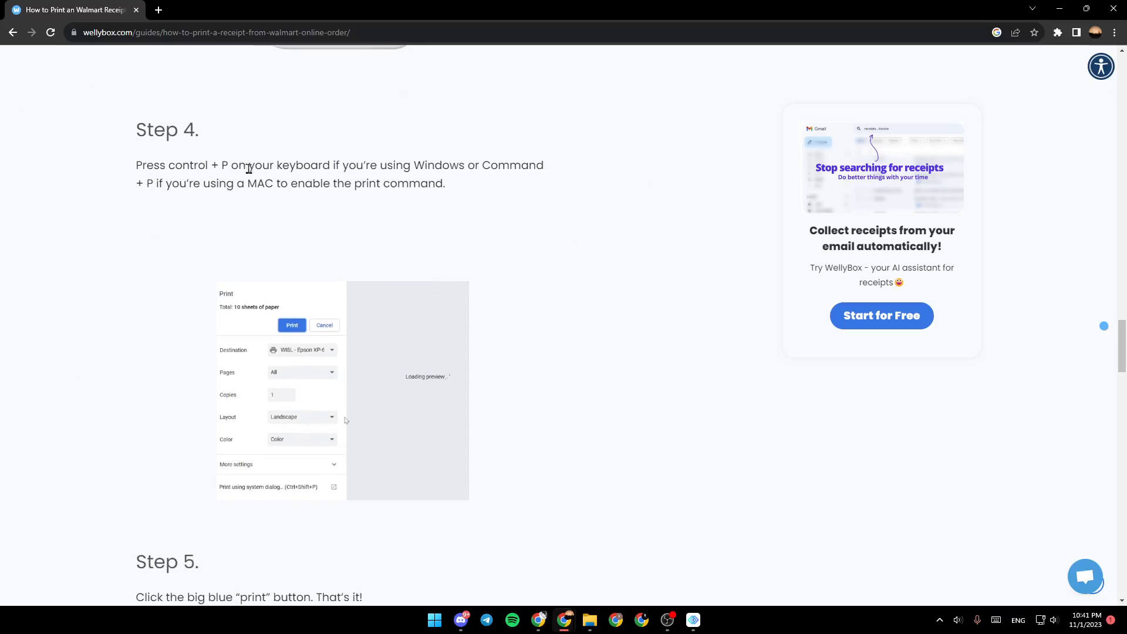
mouse_move(481, 166)
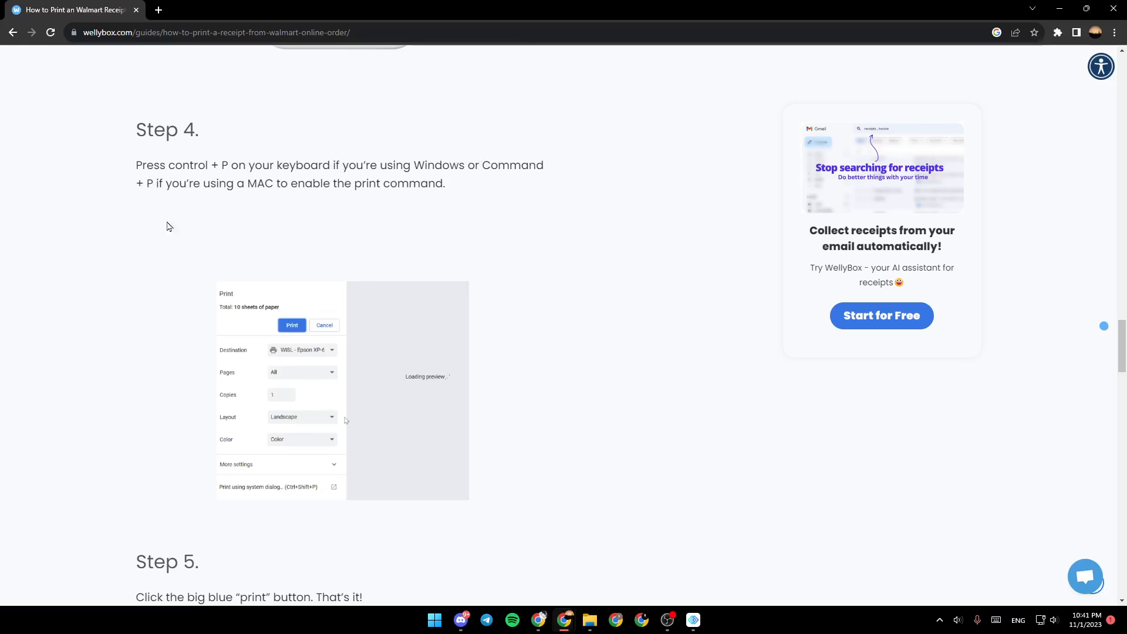
mouse_move(317, 205)
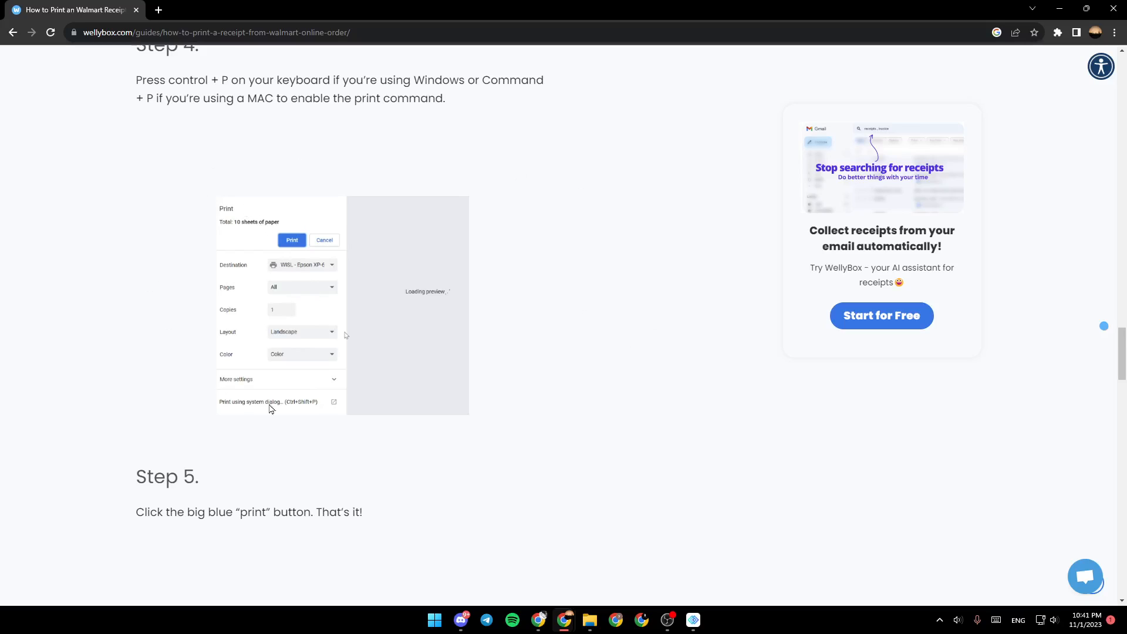
mouse_move(216, 300)
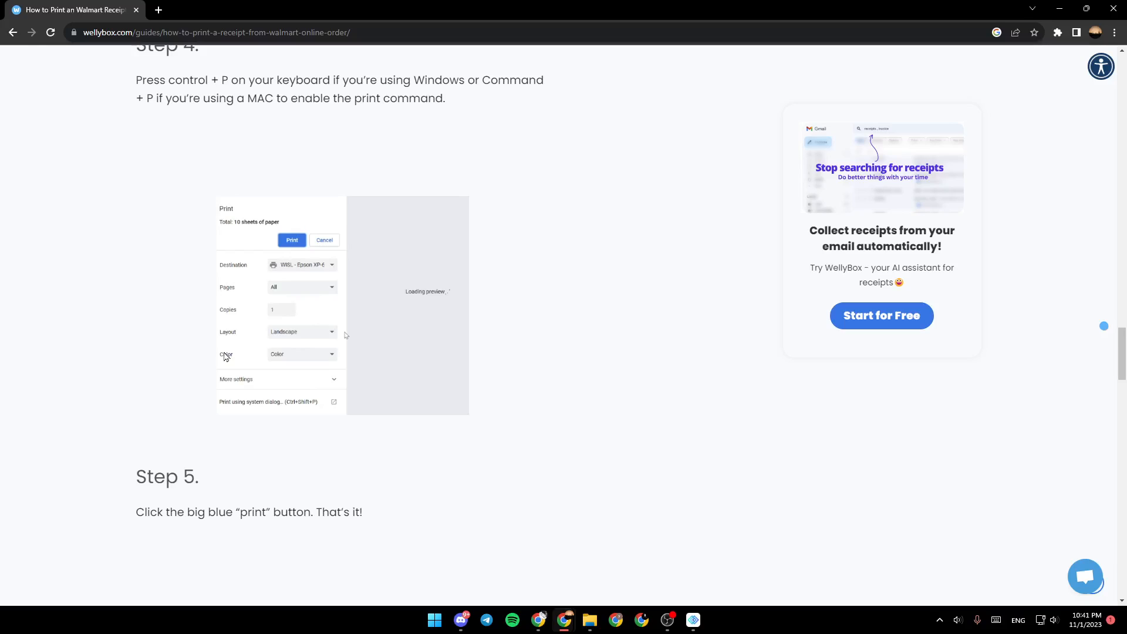
mouse_move(299, 267)
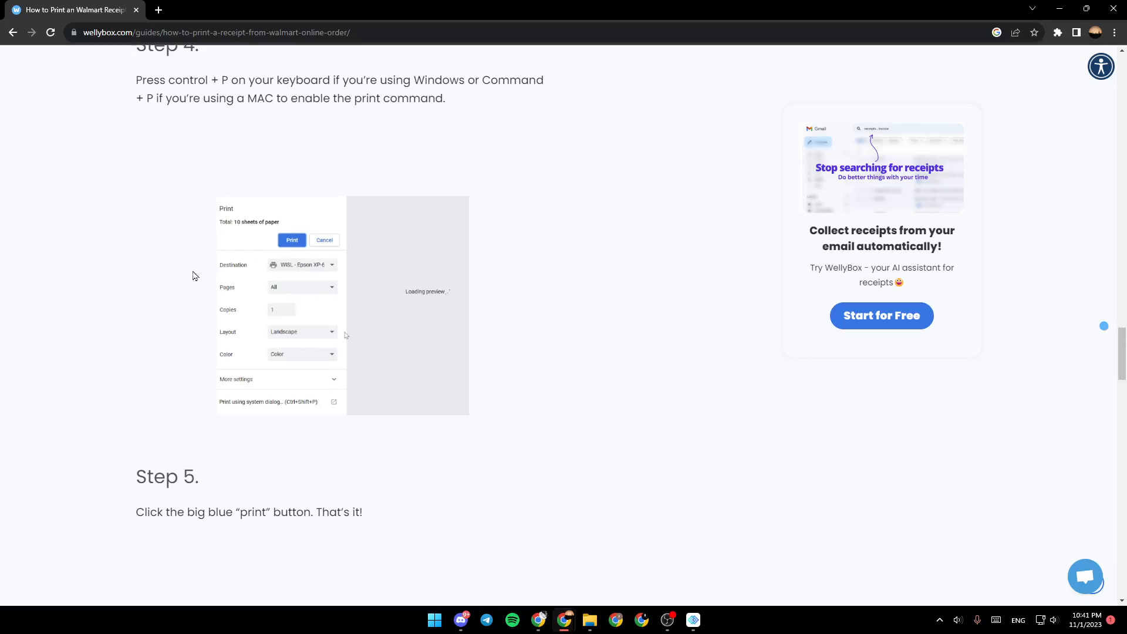
mouse_move(466, 349)
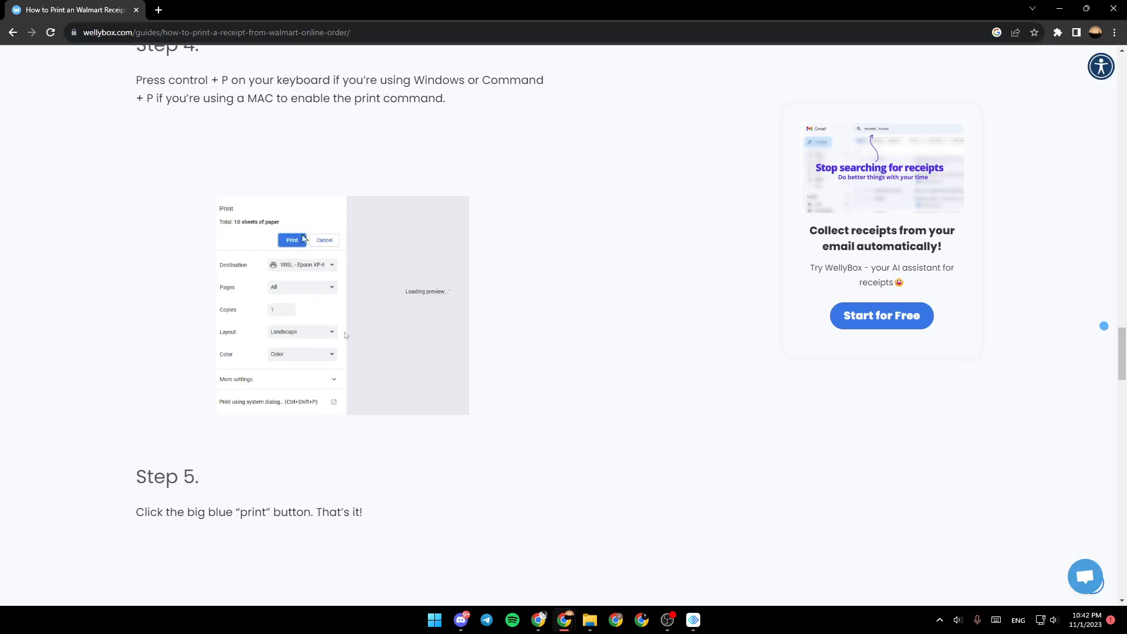
scroll("down", 3)
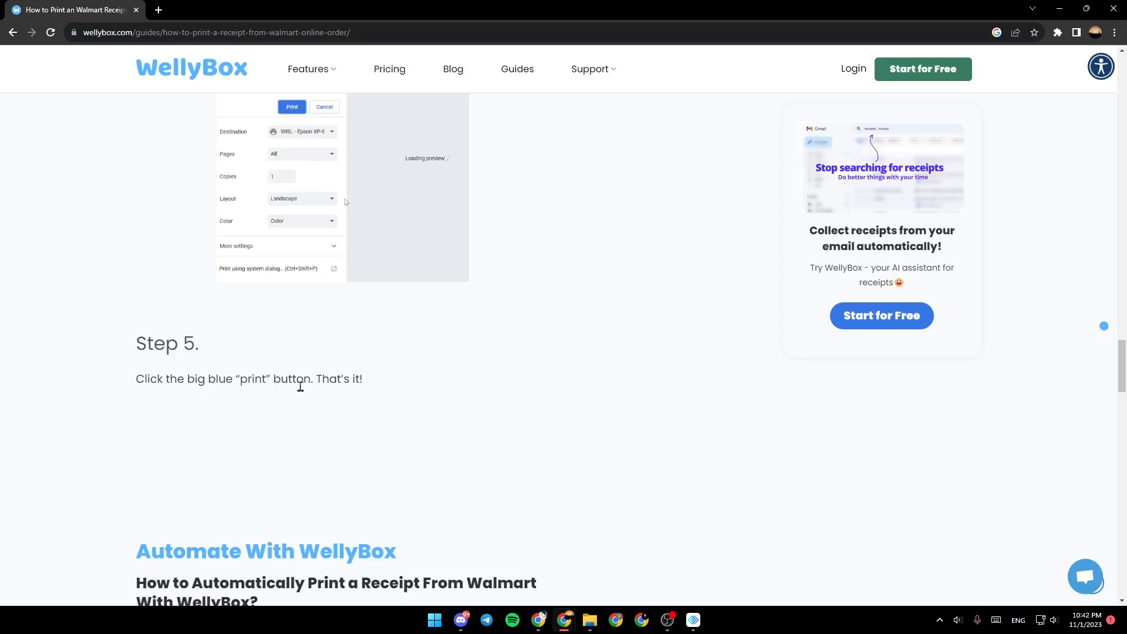
mouse_move(153, 366)
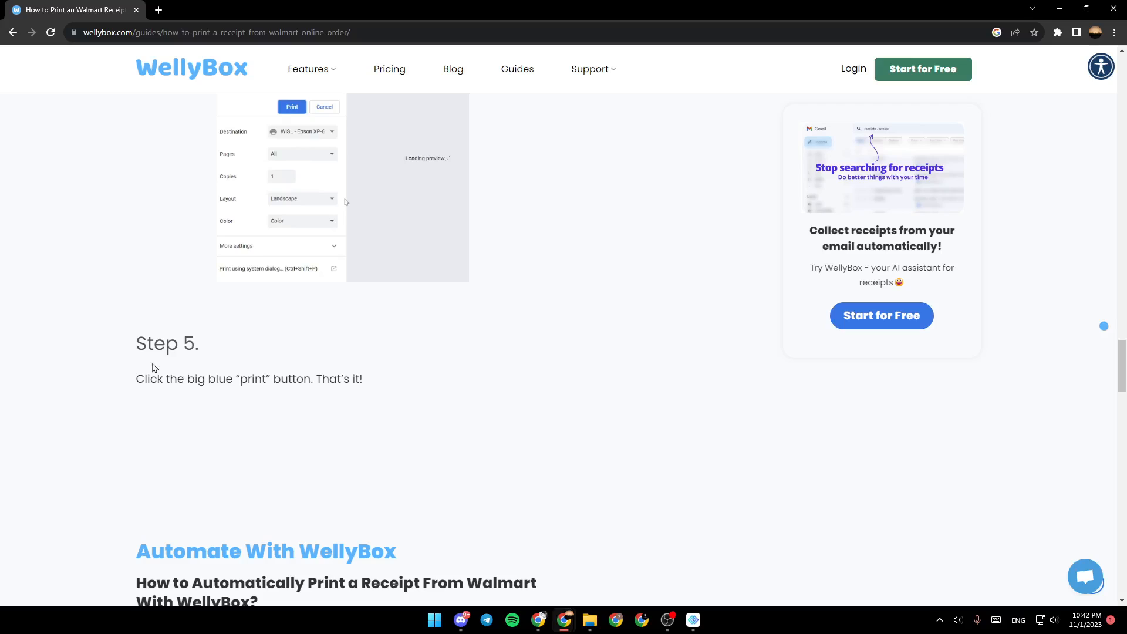
mouse_move(668, 434)
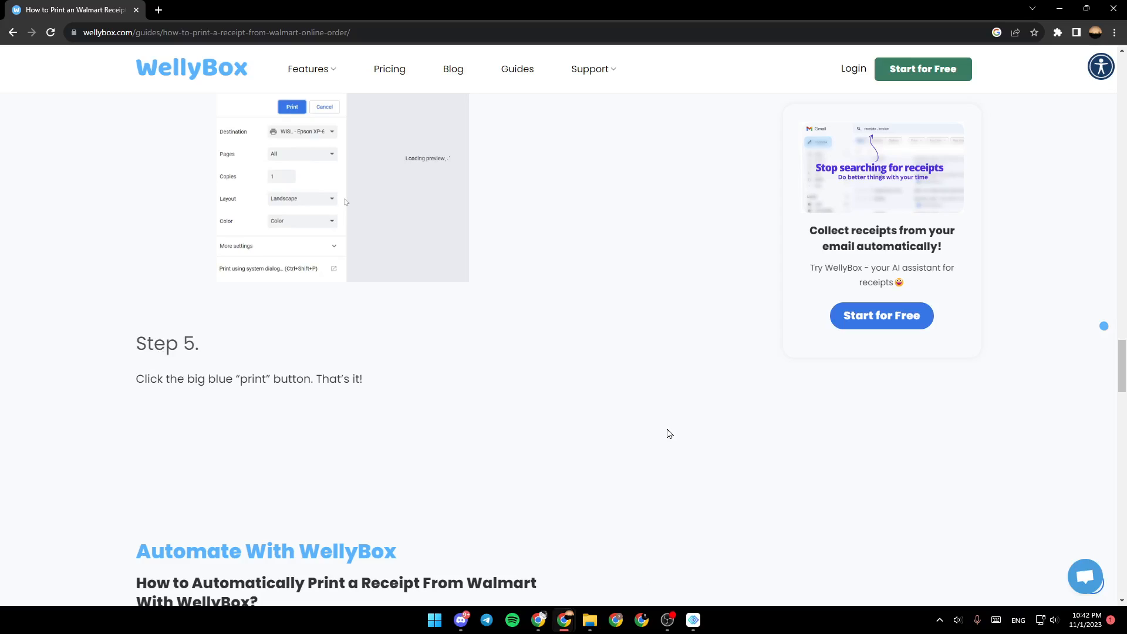